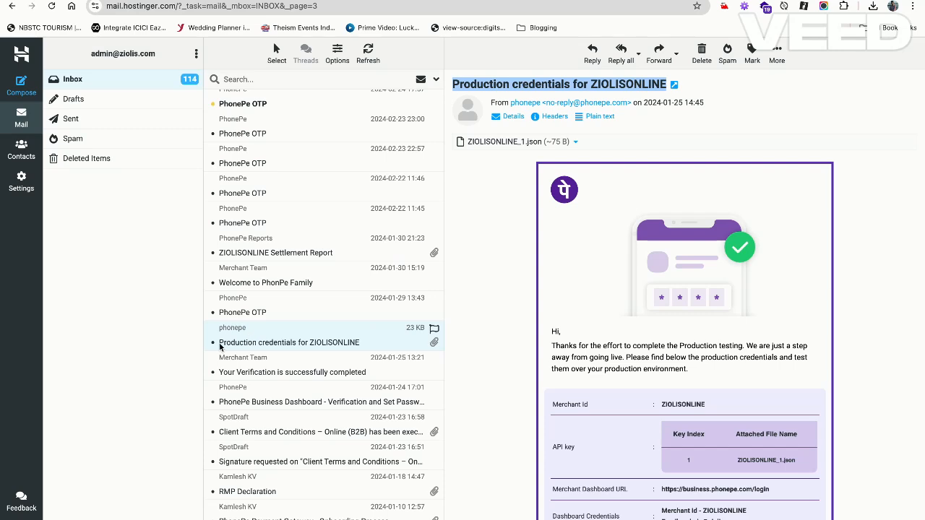
Advance the whiteboard to the Step 2 board about the JSON attachment and secret key
{"action": "scroll", "scroll_direction": "down", "scroll_amount": 3}
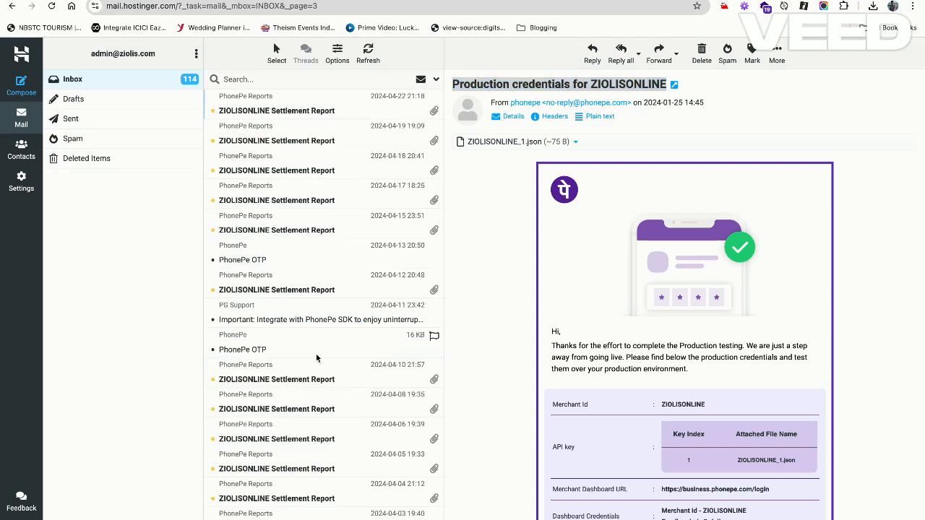
{"action": "scroll", "scroll_direction": "down", "scroll_amount": 3}
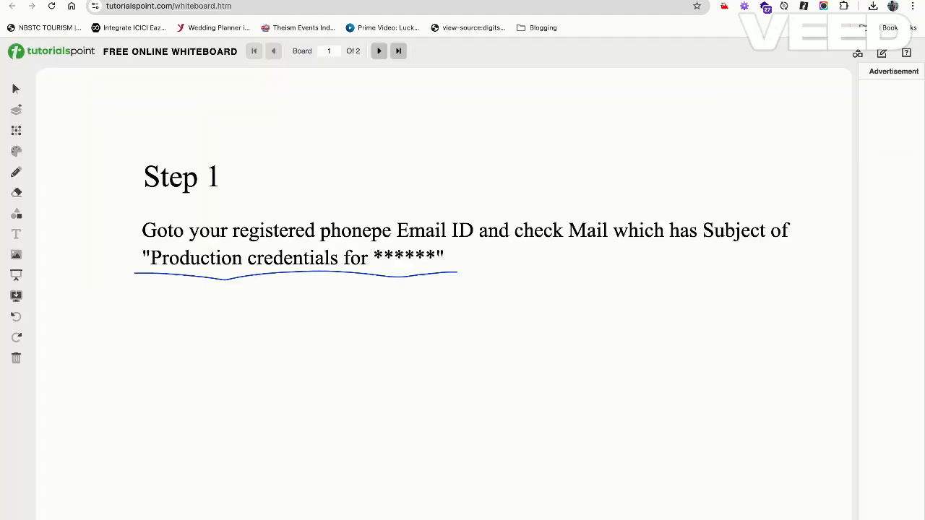
{"action": "left_click", "coordinate": [378, 50]}
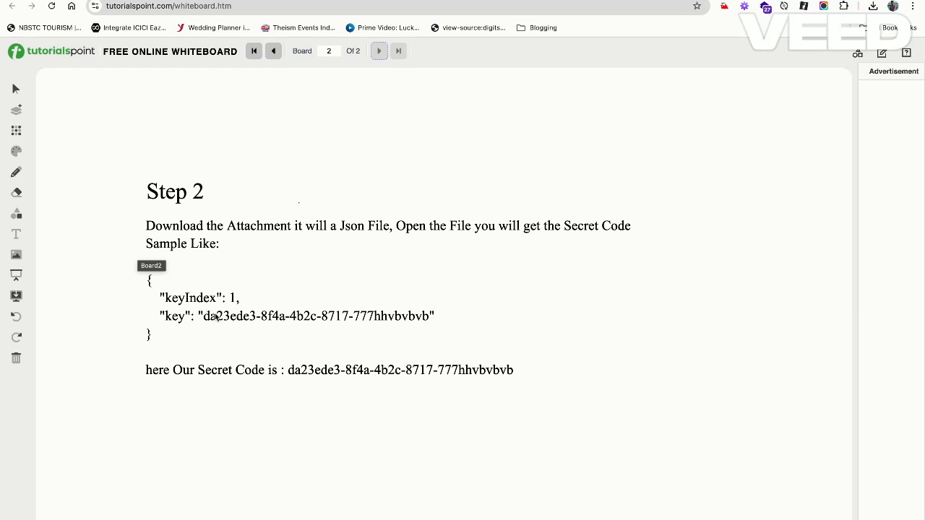
Underline the sample secret key value and mark the secret code with the pen
{"action": "left_click_drag", "start_coordinate": [205, 316], "coordinate": [426, 316]}
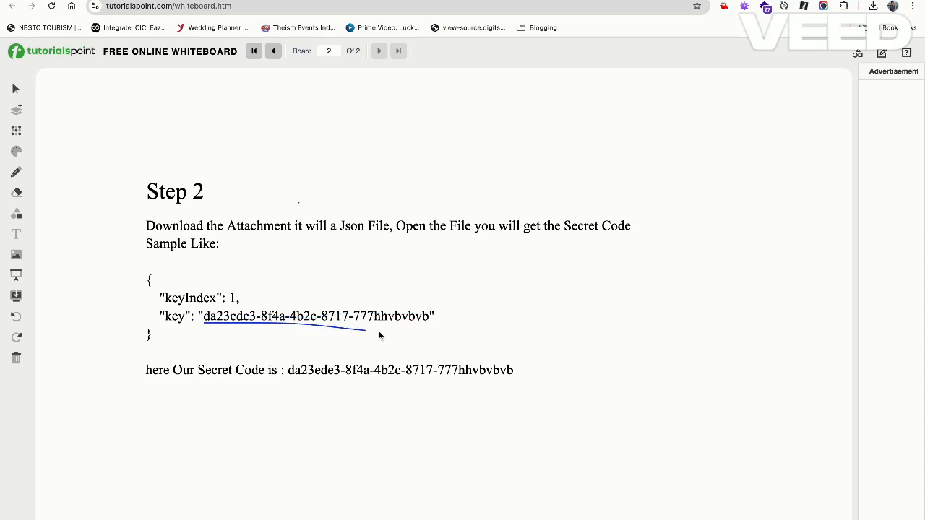
{"action": "left_click_drag", "start_coordinate": [364, 332], "coordinate": [436, 332]}
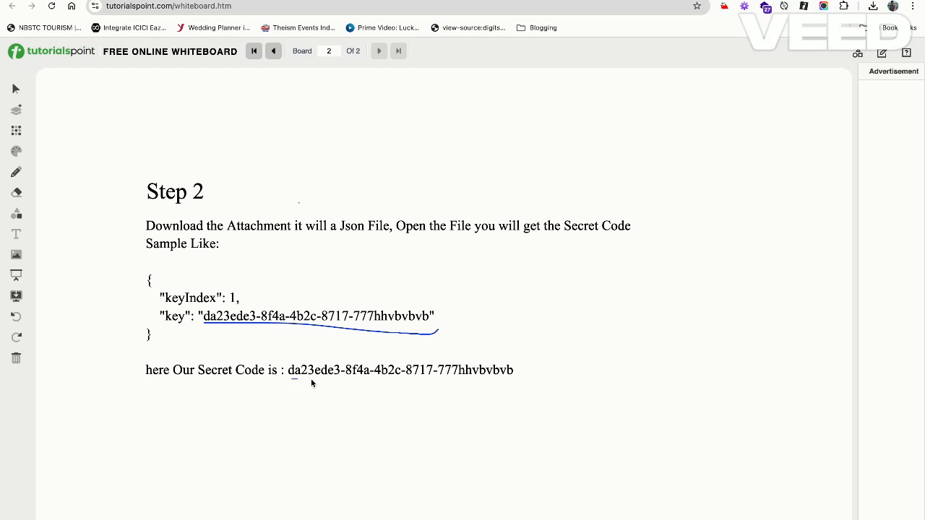
{"action": "left_click_drag", "start_coordinate": [296, 382], "coordinate": [529, 384]}
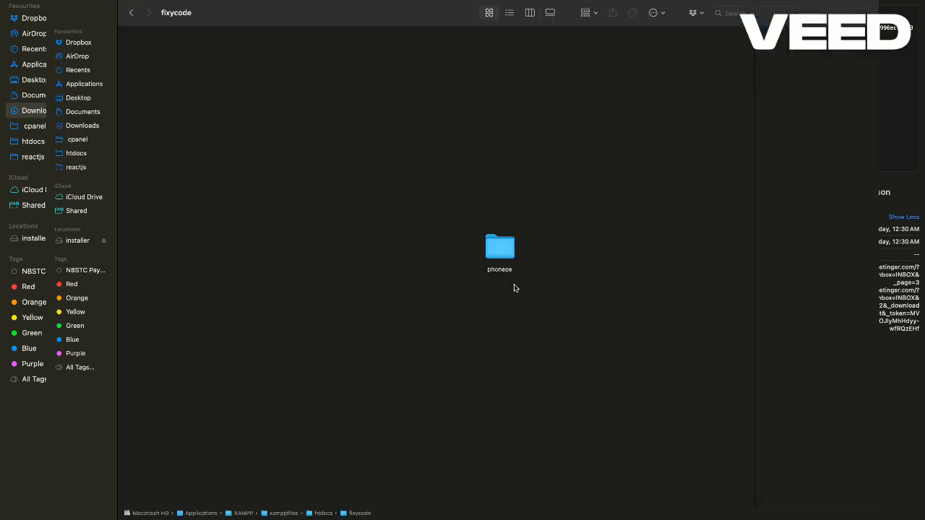
Enter the phonepe folder, preview payment-s.php and index.php, then launch index.php in the editor
{"action": "left_click", "coordinate": [499, 248]}
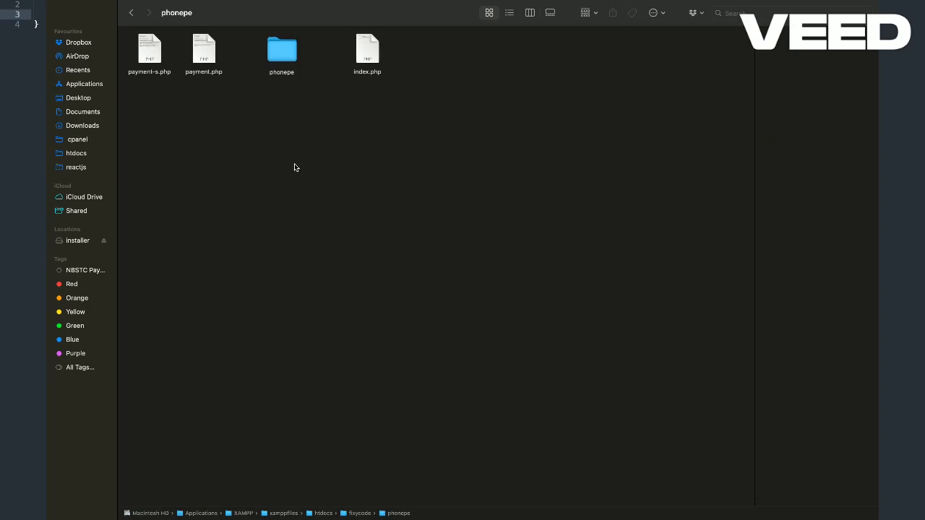
{"action": "left_click", "coordinate": [280, 49]}
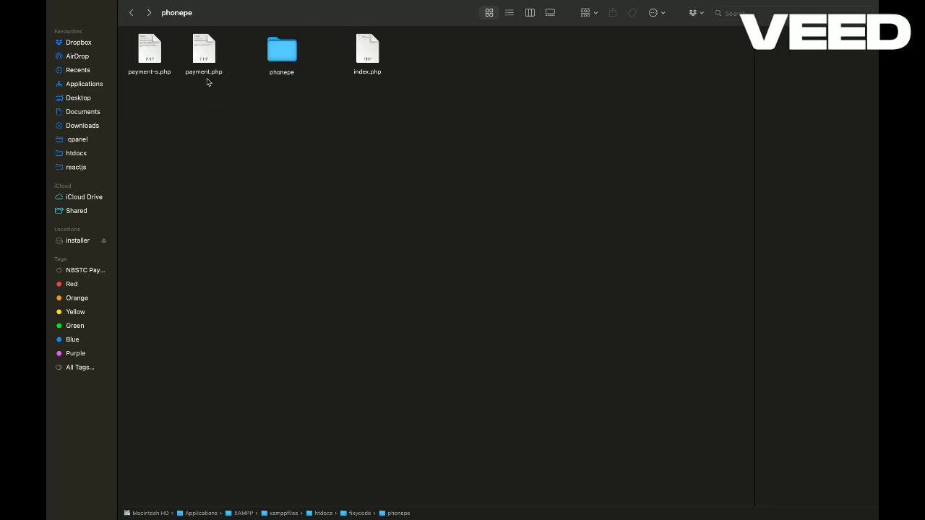
{"action": "left_click", "coordinate": [149, 50]}
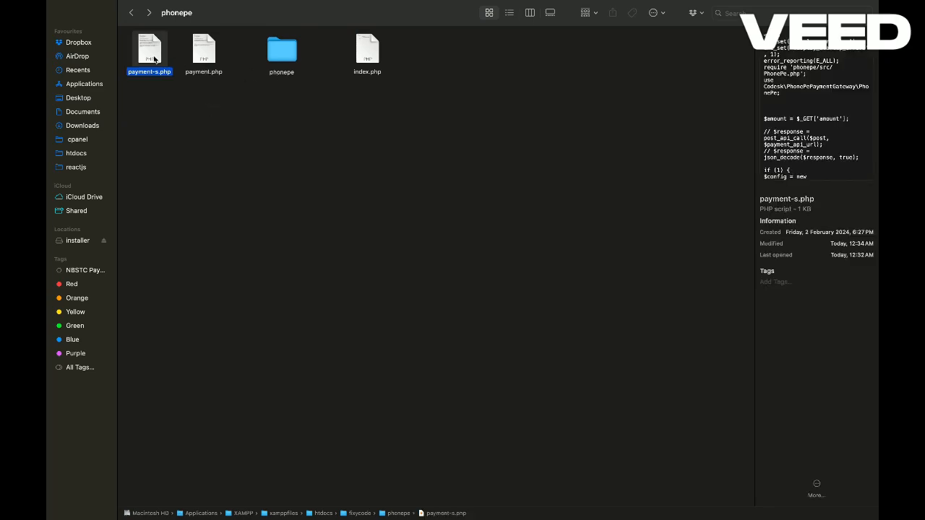
{"action": "left_click", "coordinate": [367, 51]}
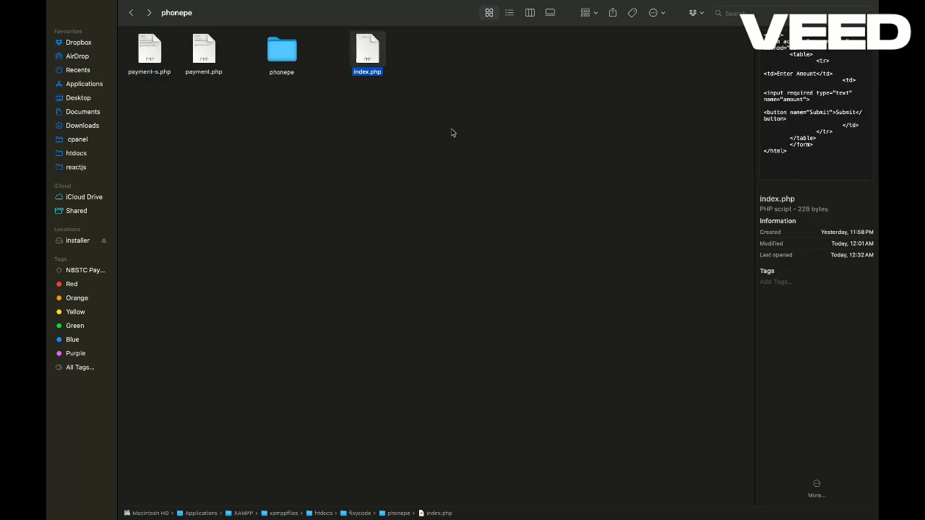
{"action": "double_click", "coordinate": [367, 46]}
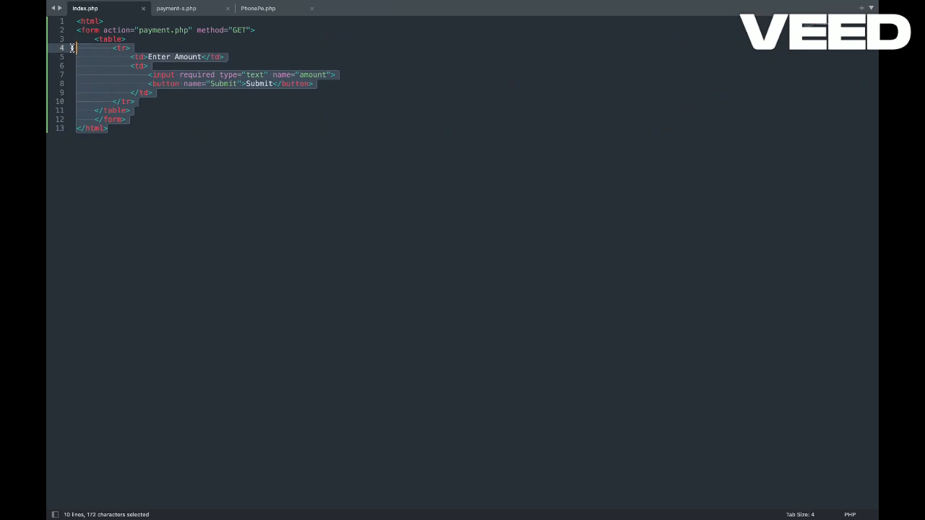
{"action": "left_click", "coordinate": [218, 75]}
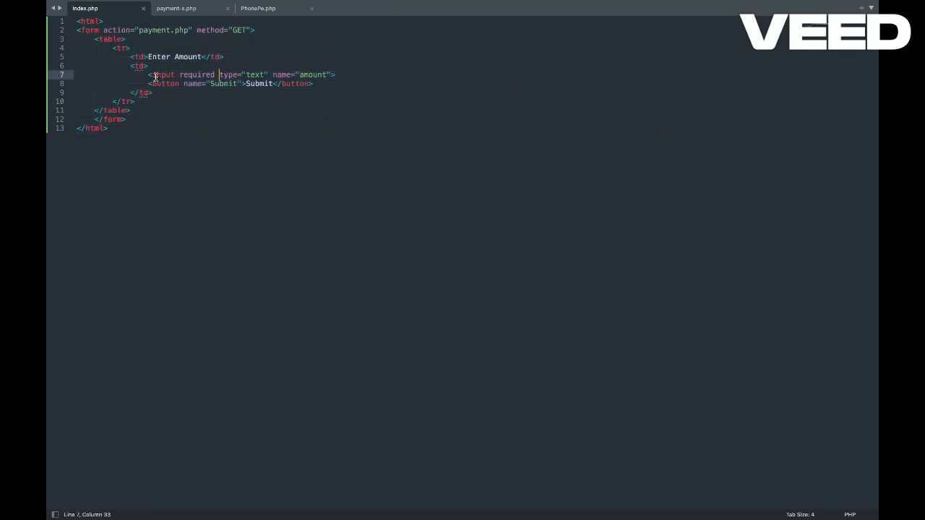
{"action": "left_click_drag", "start_coordinate": [150, 76], "coordinate": [336, 75]}
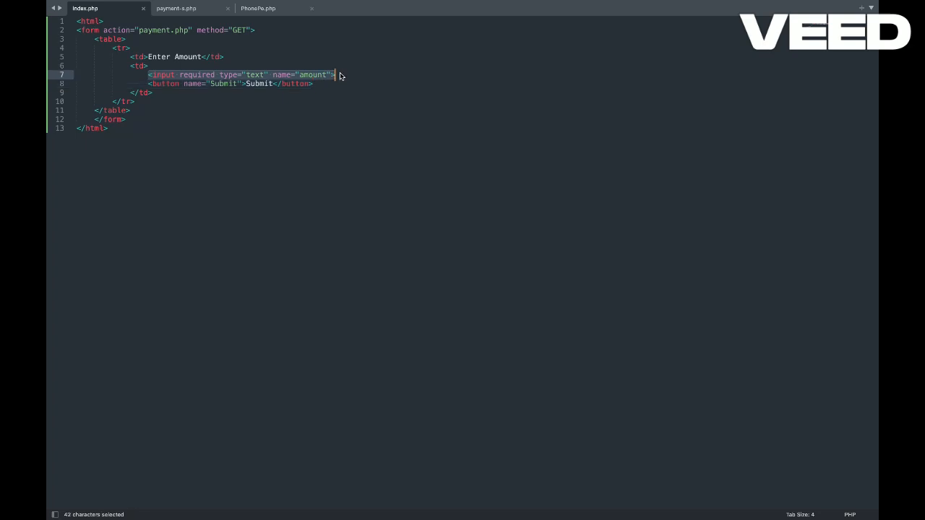
{"action": "left_click", "coordinate": [234, 93]}
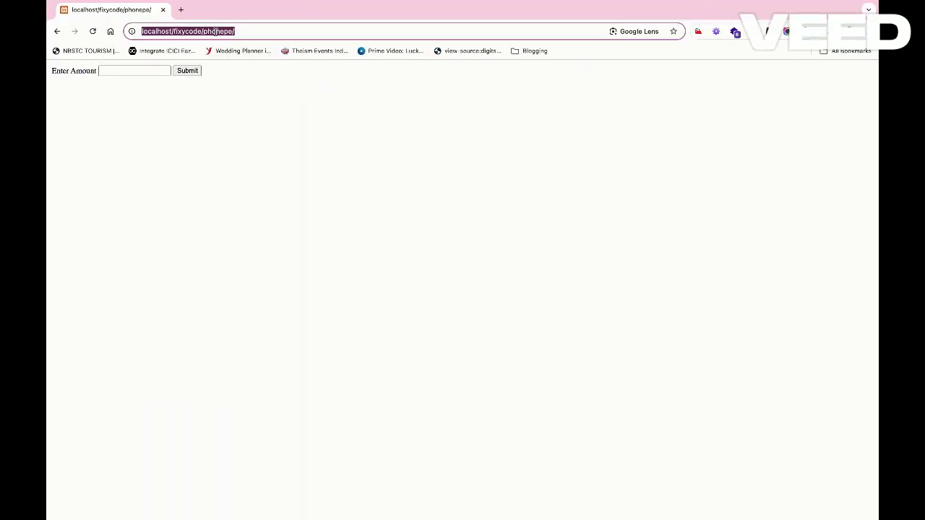
Submit an amount of 100 in the Enter Amount form on localhost/flixycode/phonepe/
{"action": "type", "text": "1"}
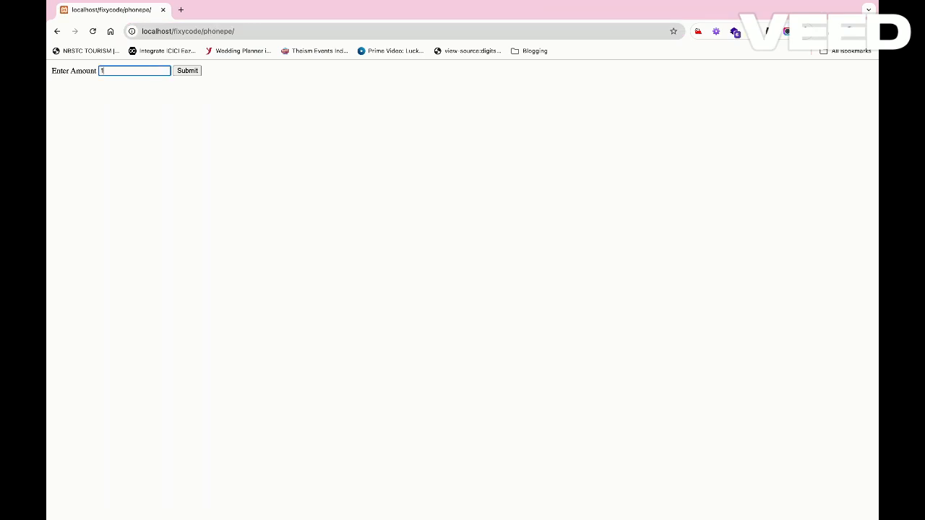
{"action": "type", "text": "00"}
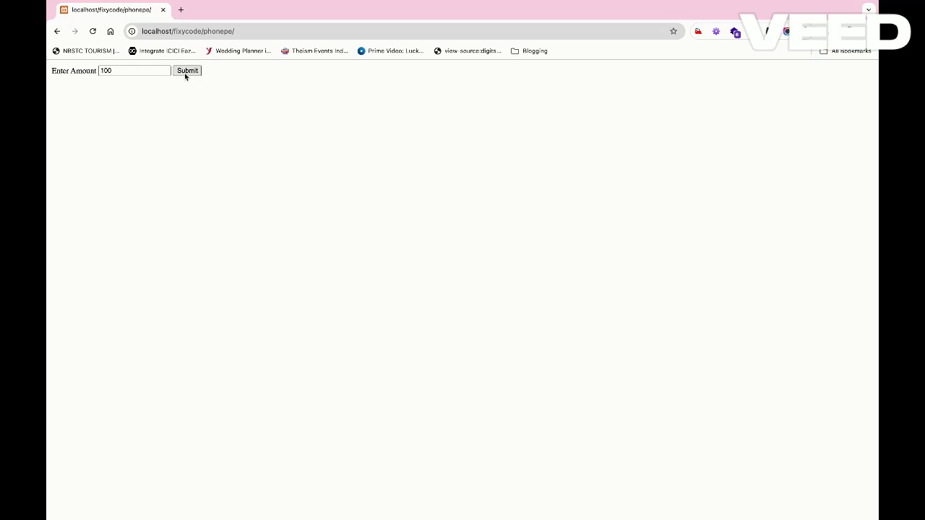
{"action": "left_click", "coordinate": [187, 70]}
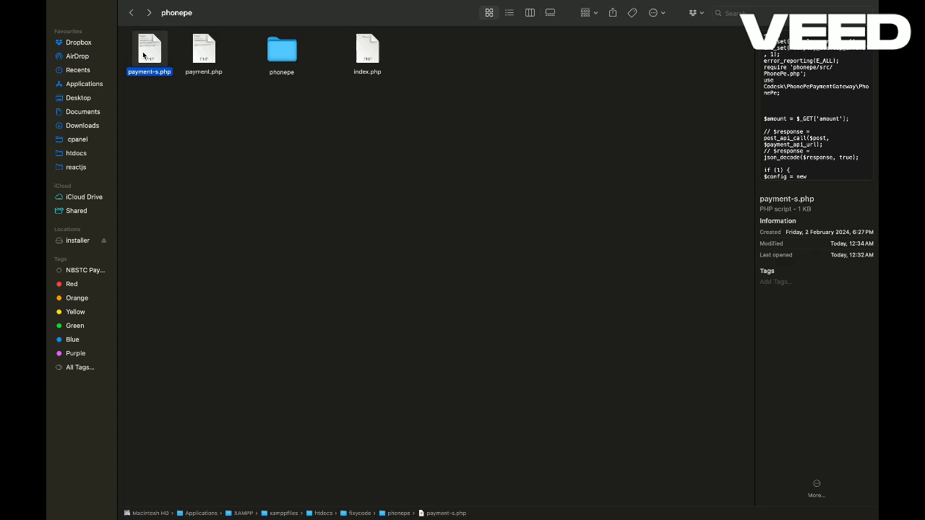
Load payment-s.php and review the MERCHANTID and redirect URL placeholders on the config line
{"action": "double_click", "coordinate": [148, 50]}
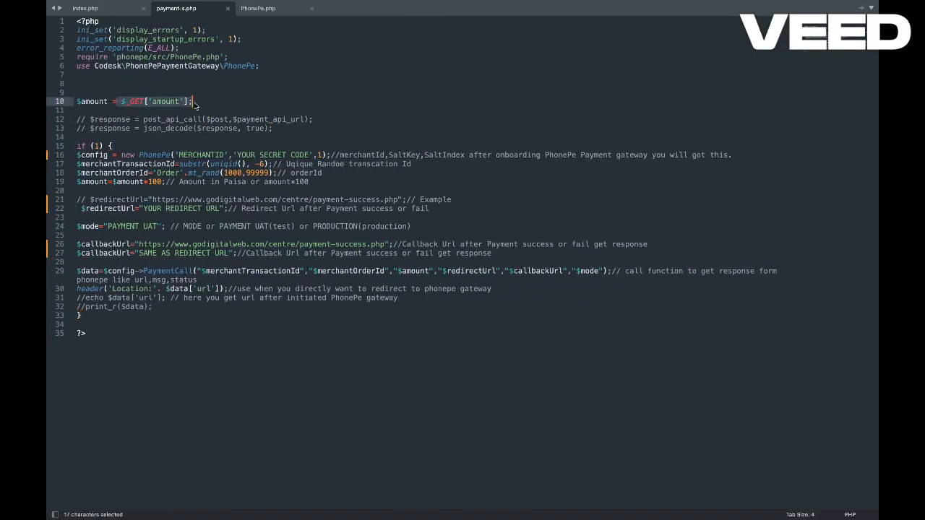
{"action": "left_click", "coordinate": [193, 155]}
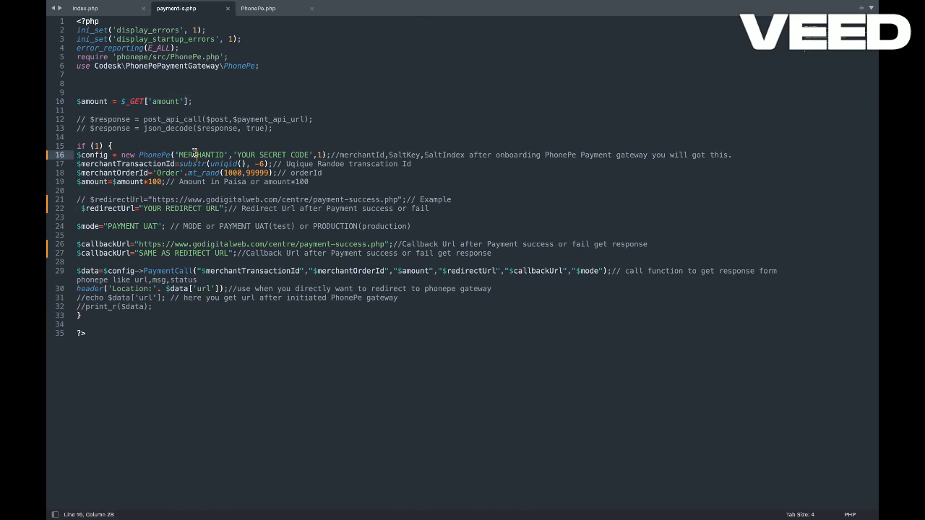
{"action": "double_click", "coordinate": [201, 155]}
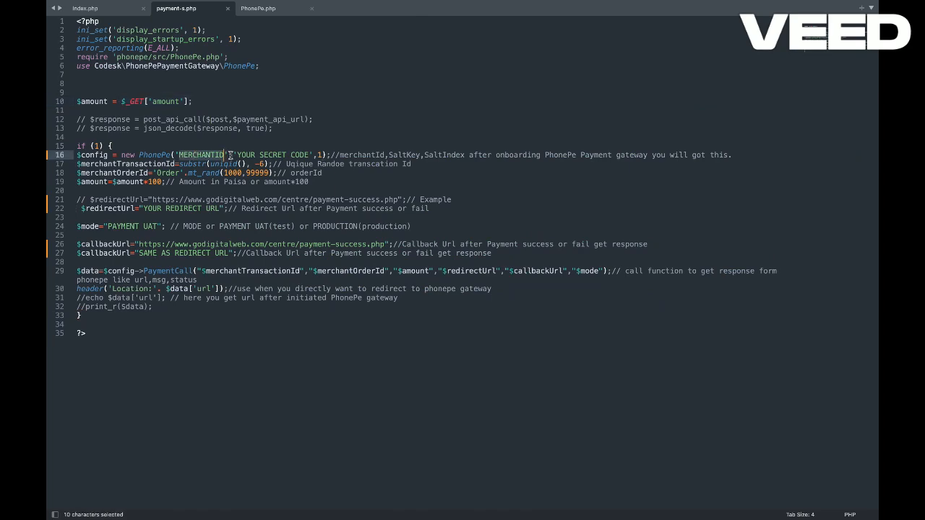
{"action": "left_click", "coordinate": [209, 155]}
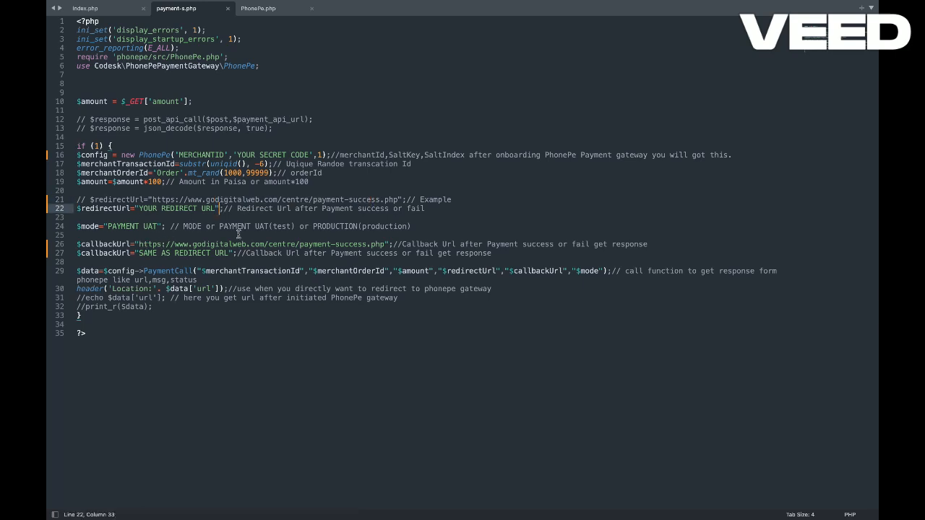
Replace the $mode value PAYMENT UAT with PRODUCTION
{"action": "double_click", "coordinate": [335, 225]}
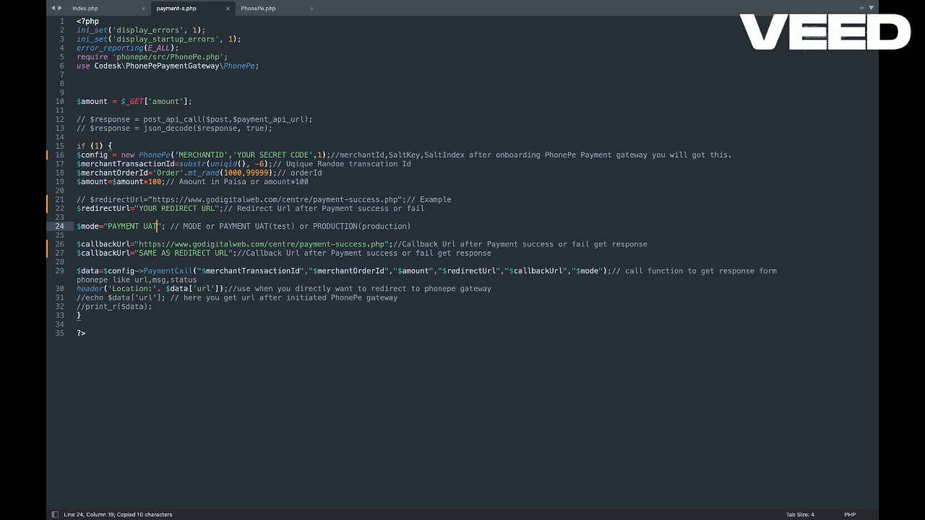
{"action": "type", "text": "PRODUCTION"}
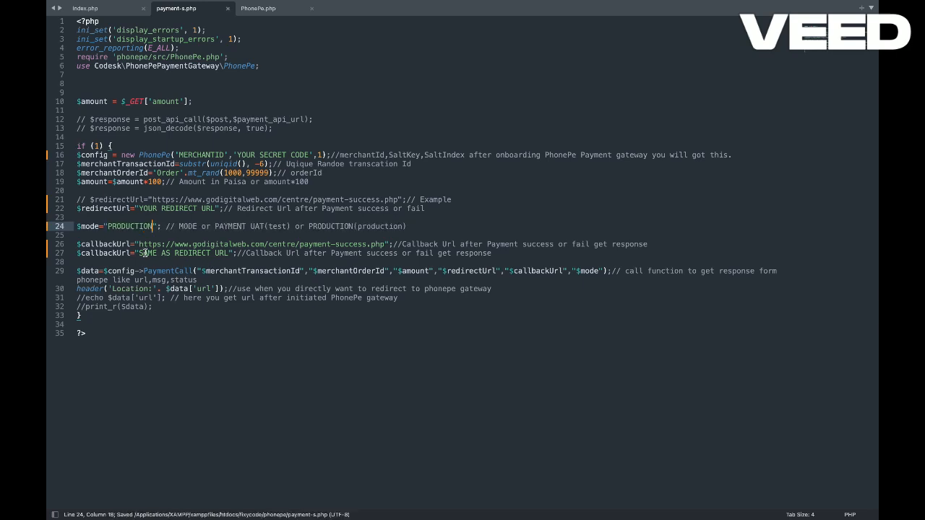